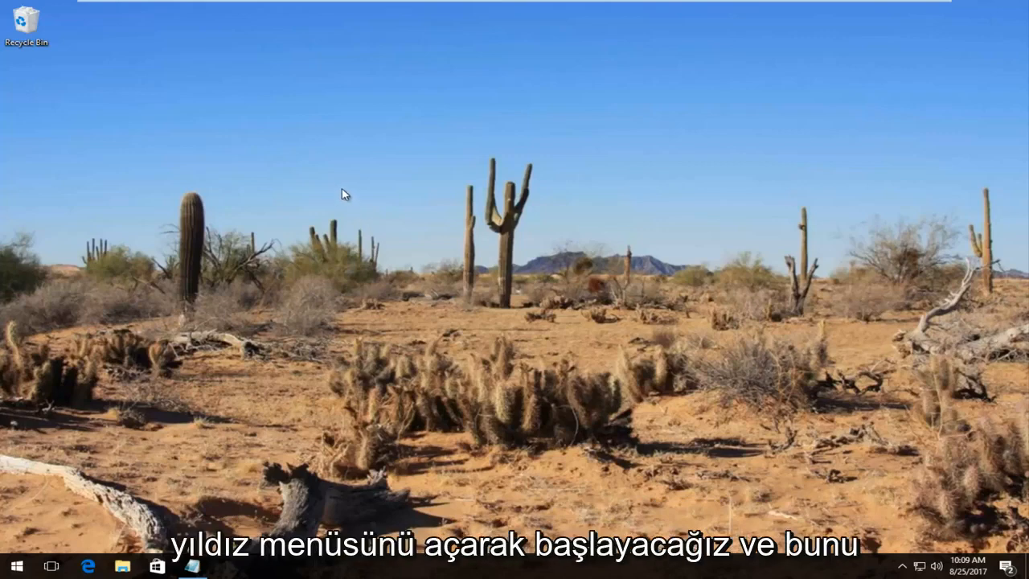
Step: Search the Start menu for regedit and run it as administrator
{"action": "left_click", "coordinate": [15, 566]}
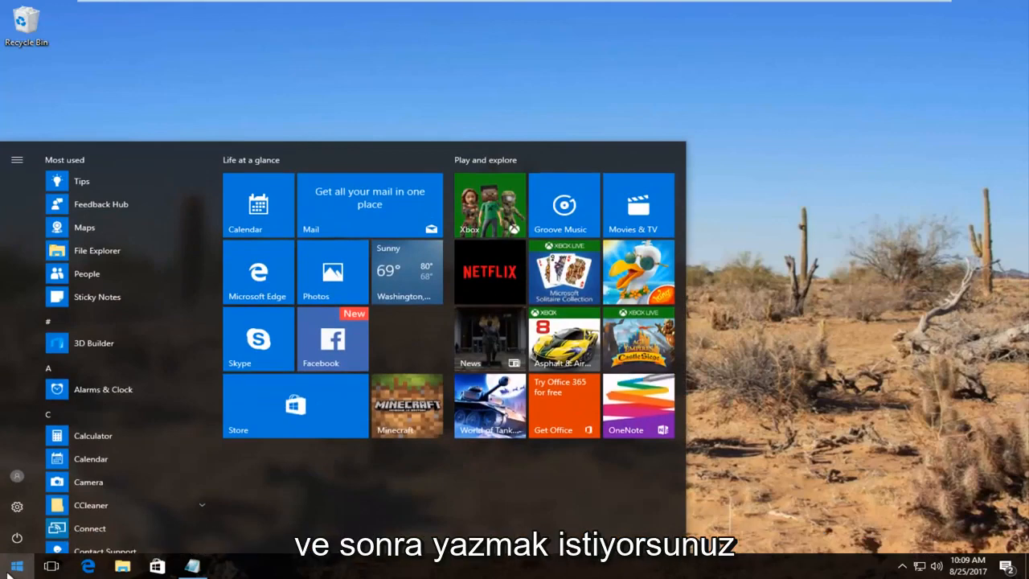
{"action": "type", "text": "regedit"}
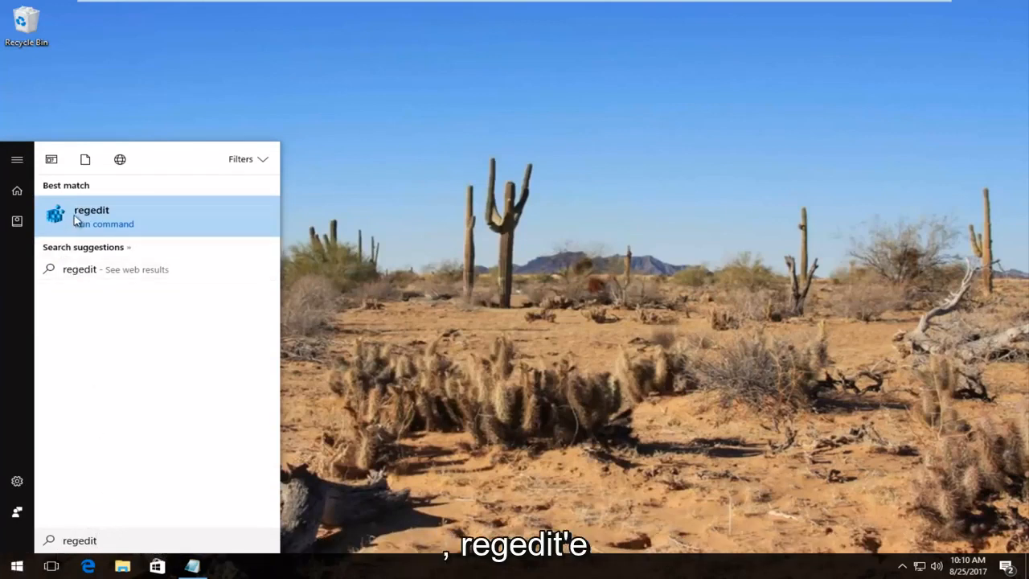
{"action": "right_click", "coordinate": [90, 215]}
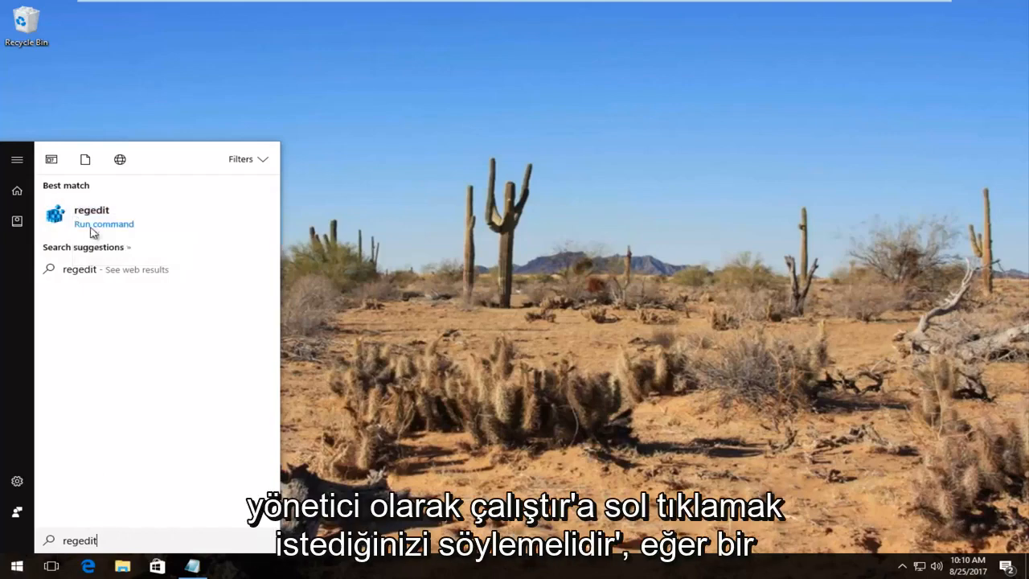
{"action": "left_click", "coordinate": [92, 210]}
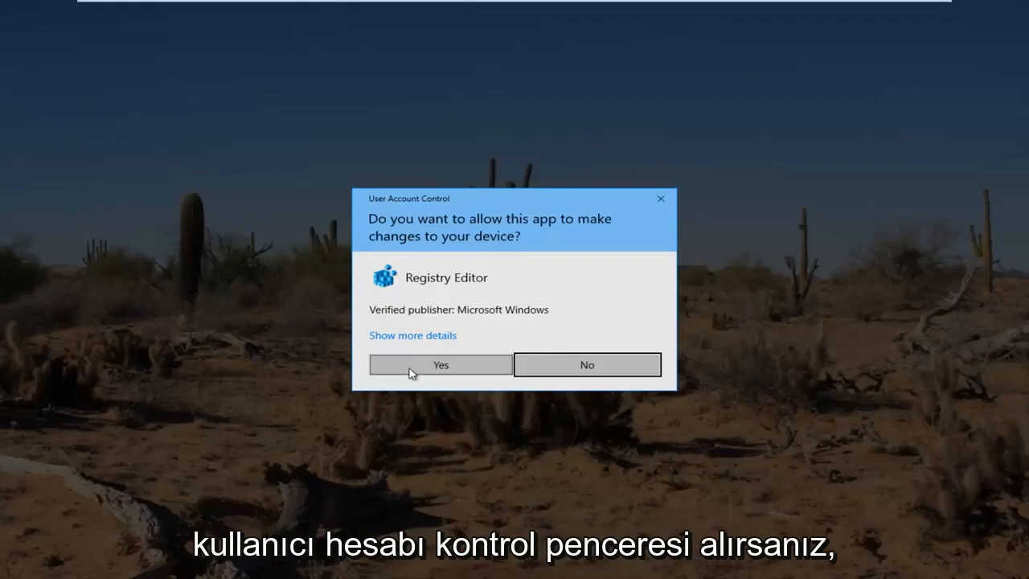
Step: Approve the UAC prompt, expand HKLM\SYSTEM\CurrentControlSet\Control, and widen the key pane
{"action": "left_click", "coordinate": [439, 364]}
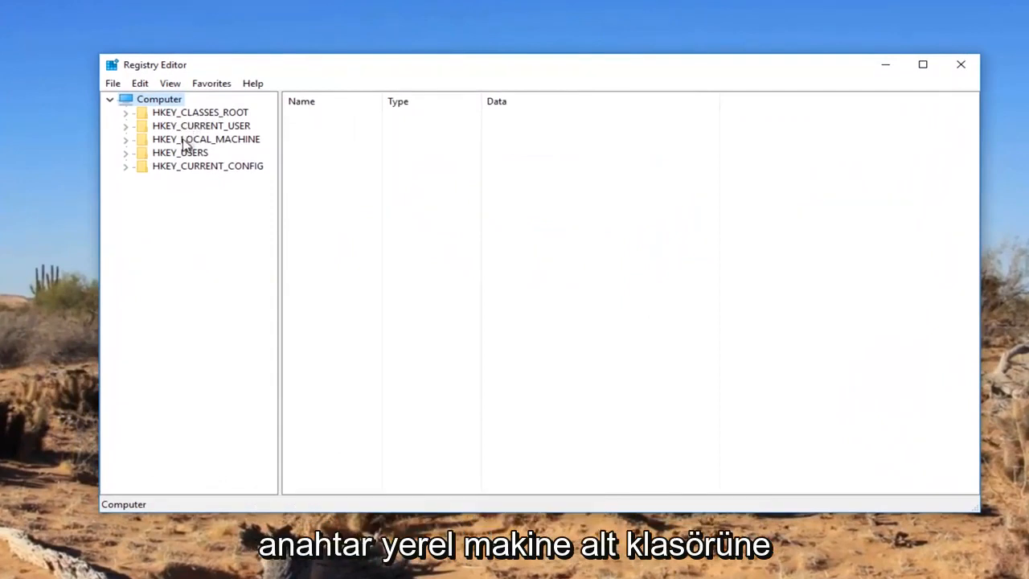
{"action": "mouse_move", "coordinate": [149, 143]}
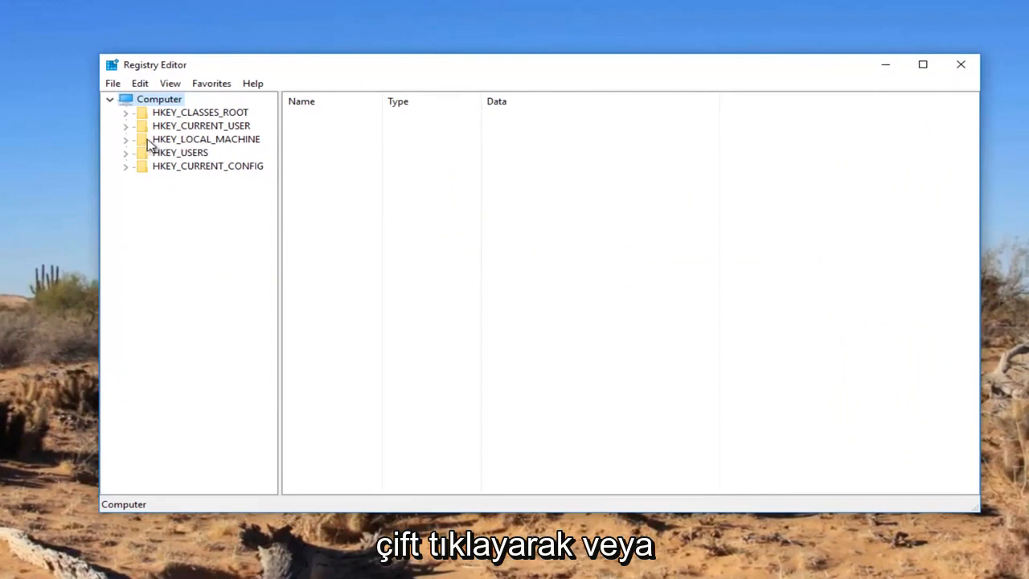
{"action": "left_click", "coordinate": [126, 139]}
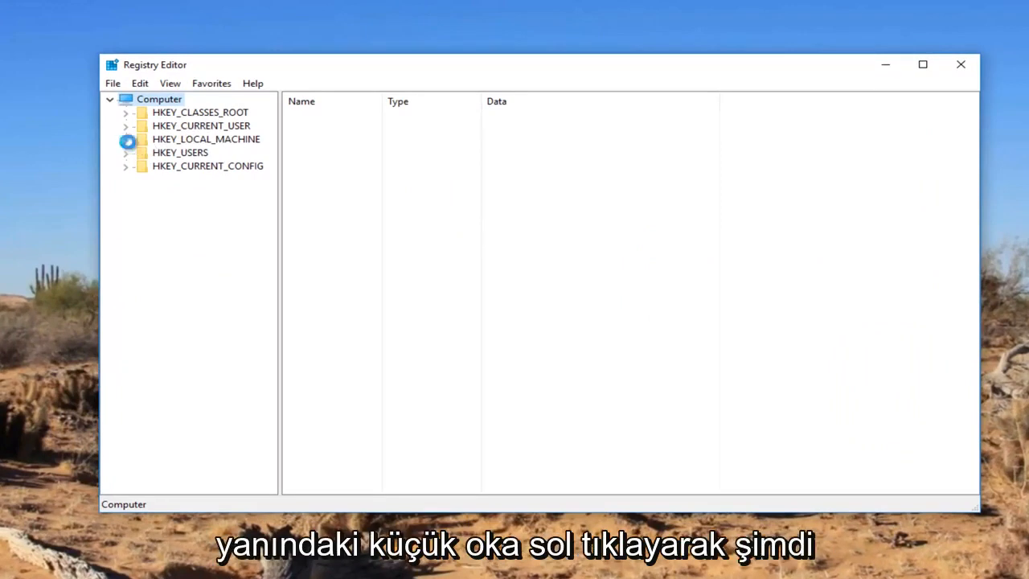
{"action": "left_click", "coordinate": [126, 139]}
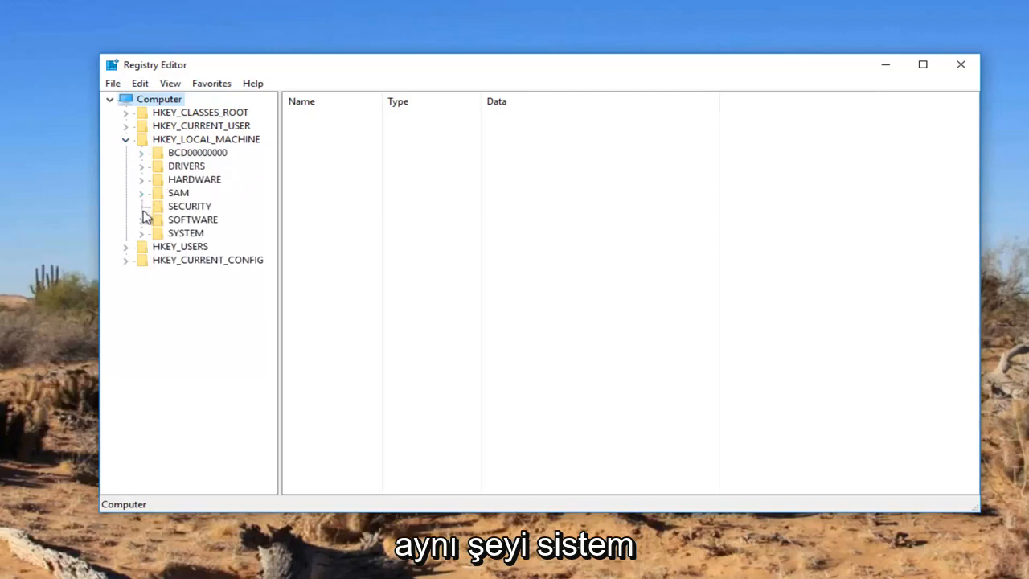
{"action": "left_click", "coordinate": [141, 232]}
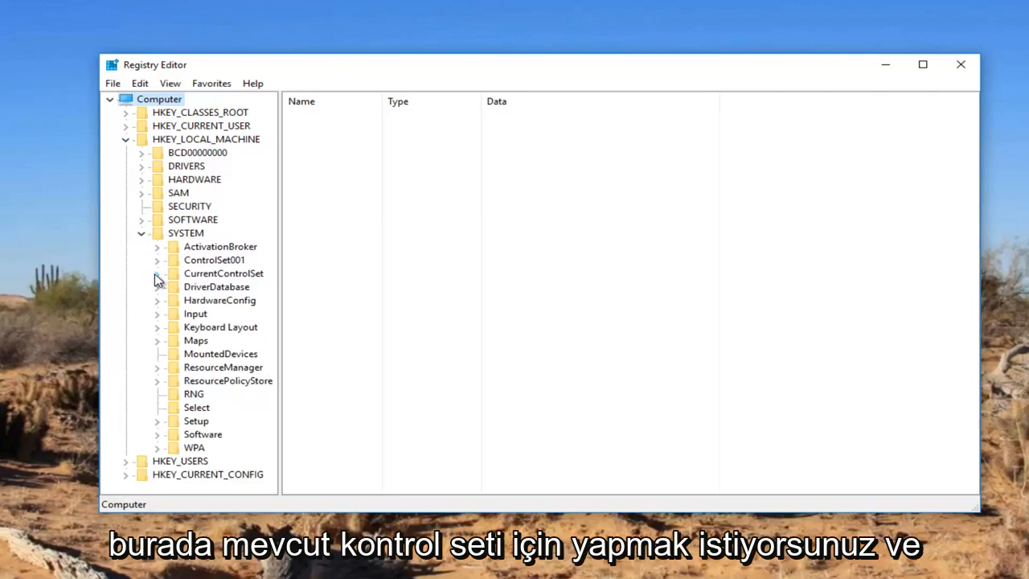
{"action": "left_click", "coordinate": [157, 273]}
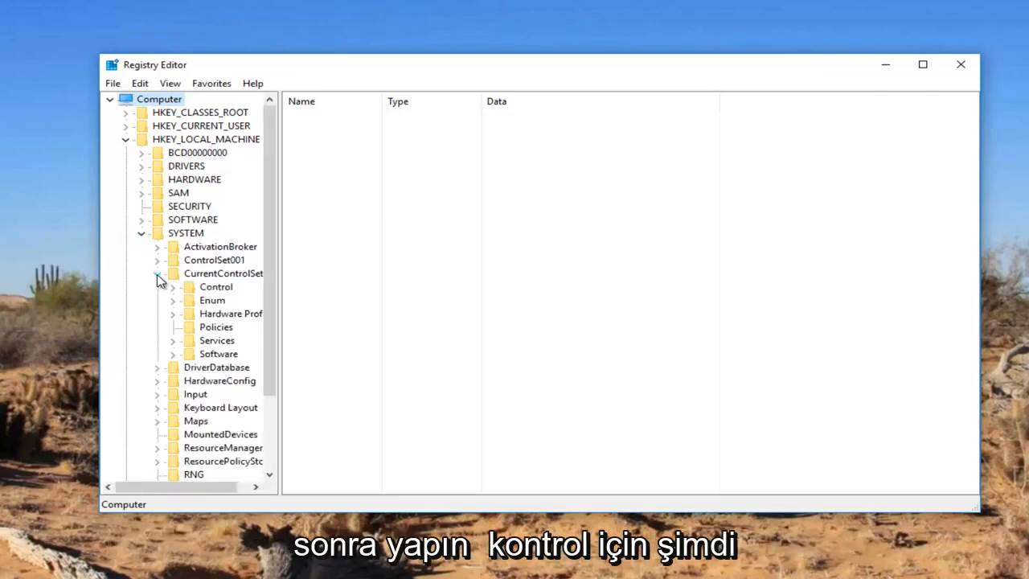
{"action": "left_click", "coordinate": [185, 287]}
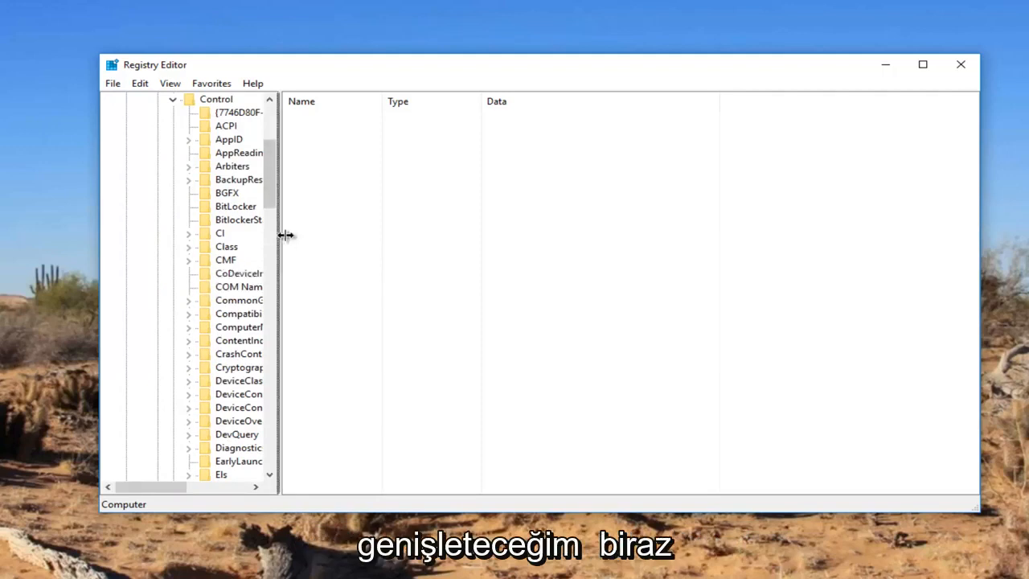
{"action": "left_click_drag", "start_coordinate": [283, 236], "coordinate": [369, 232]}
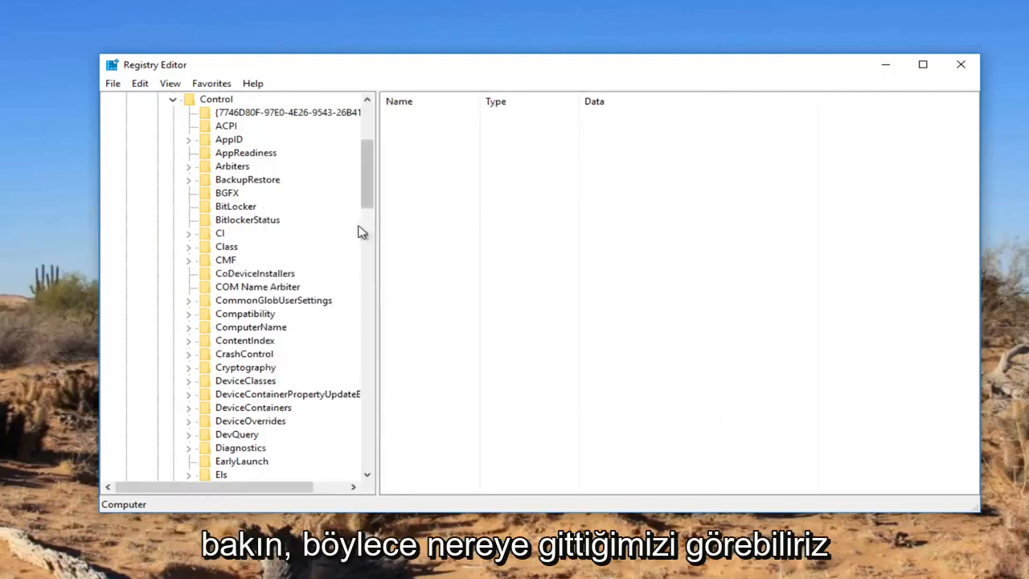
{"action": "mouse_move", "coordinate": [229, 256]}
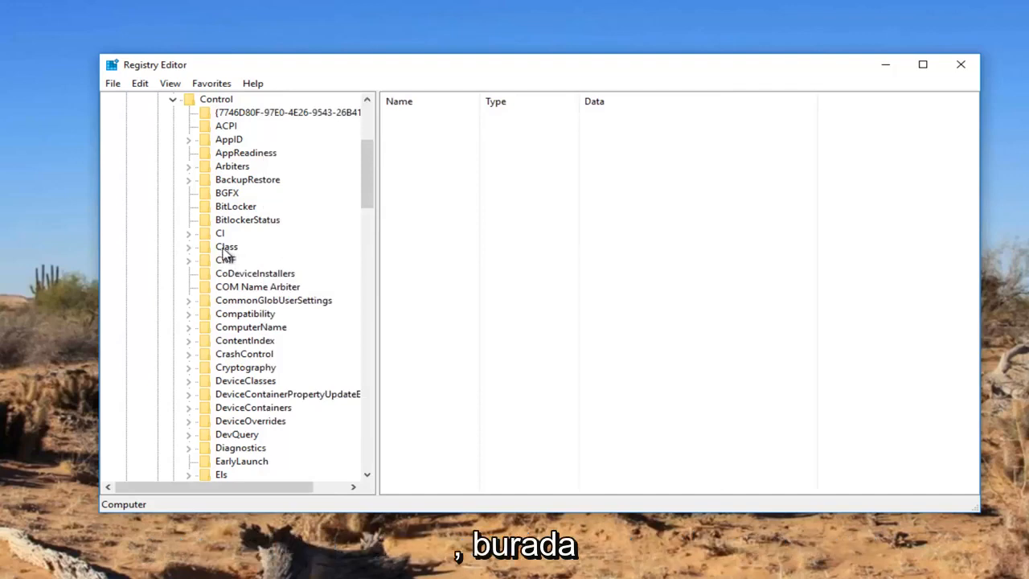
Step: From the Class key, find the keyboard GUID 4D36E96B-E325-11CE-BFC1-08002BE10318 using the copied GUID
{"action": "left_click", "coordinate": [226, 247]}
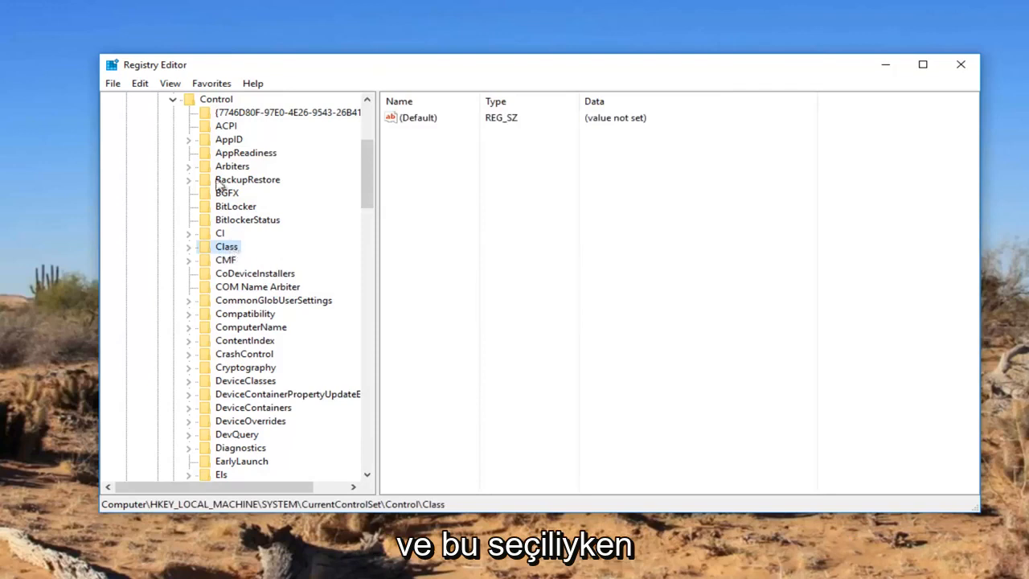
{"action": "mouse_move", "coordinate": [139, 83]}
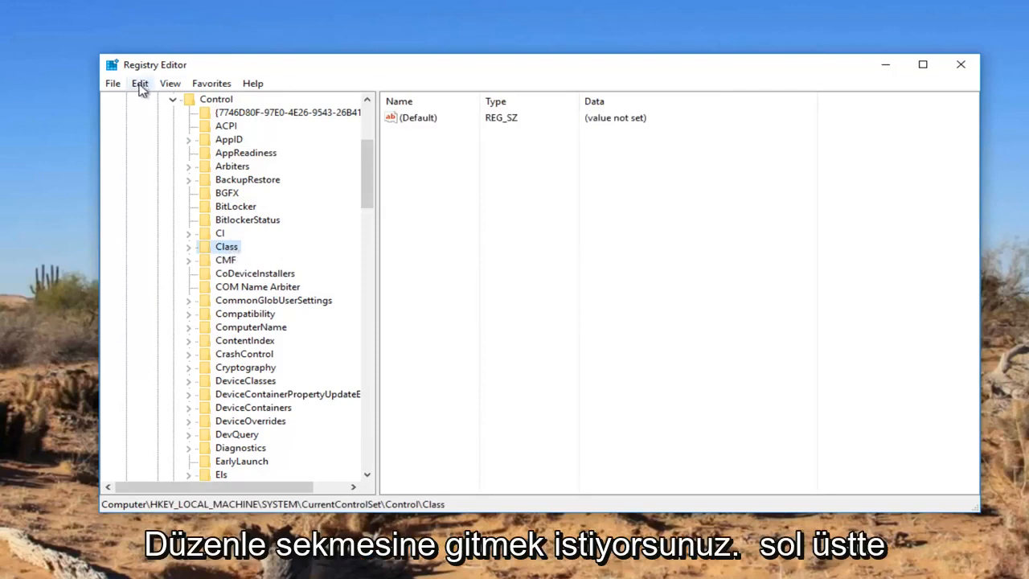
{"action": "left_click", "coordinate": [140, 83]}
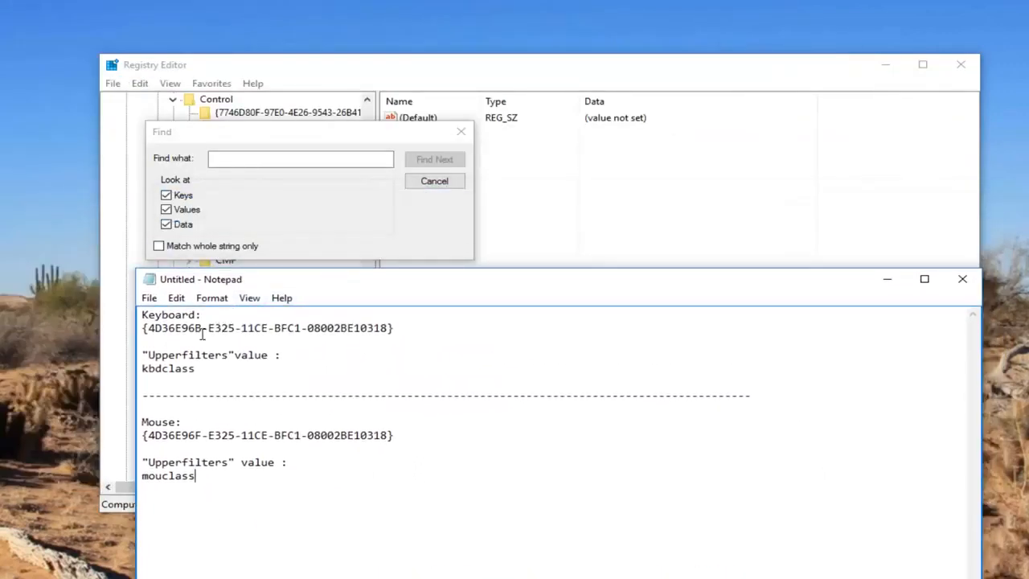
{"action": "left_click", "coordinate": [300, 158]}
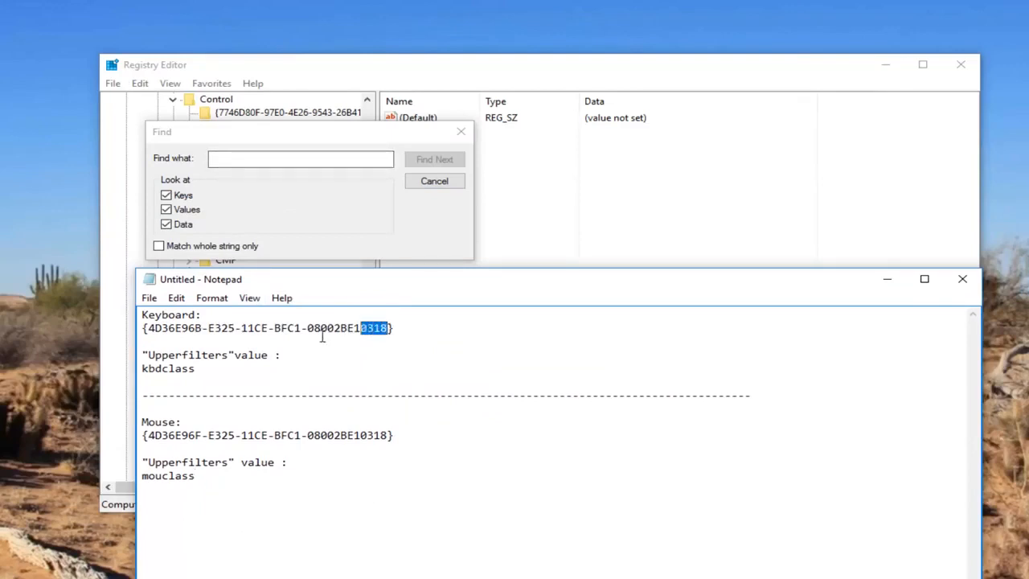
{"action": "right_click", "coordinate": [265, 327]}
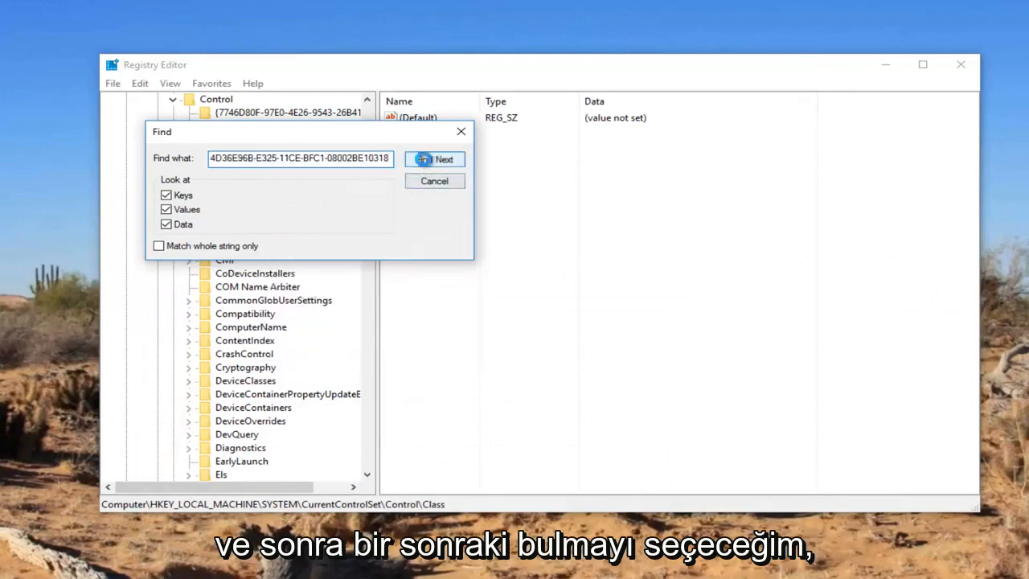
{"action": "left_click", "coordinate": [434, 158]}
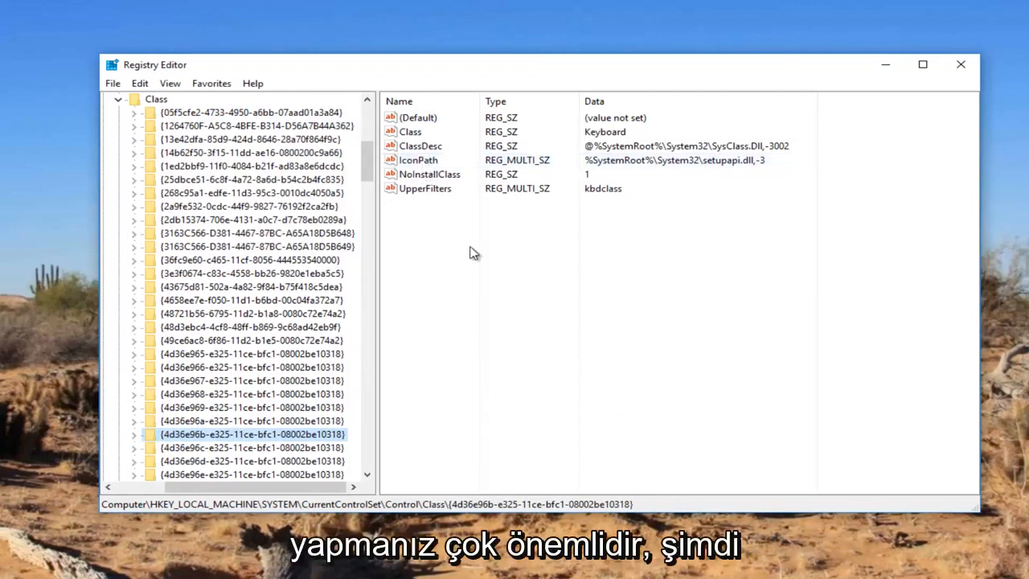
{"action": "mouse_move", "coordinate": [440, 225]}
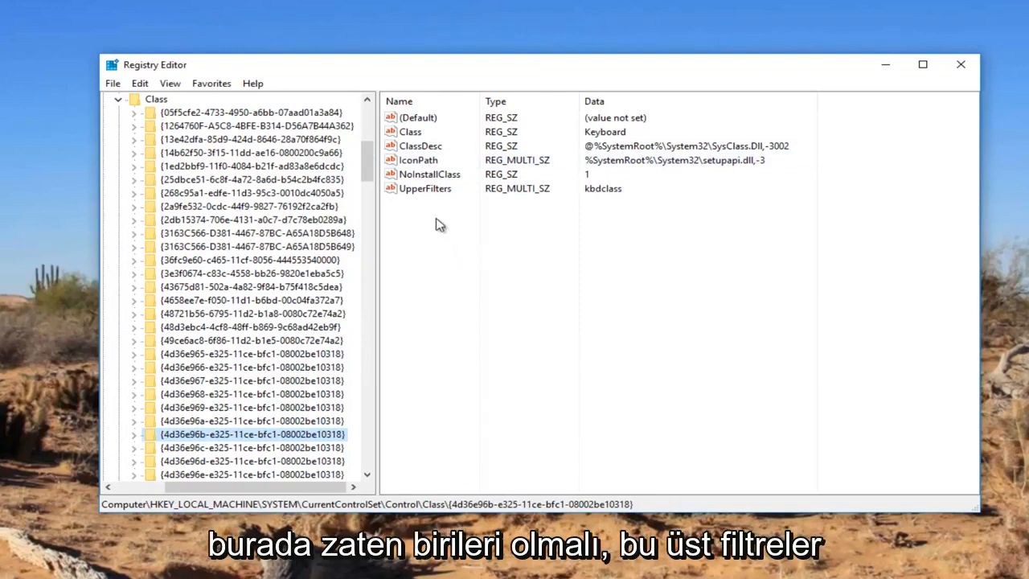
Step: Delete the UpperFilters value from the keyboard class key
{"action": "left_click", "coordinate": [426, 188]}
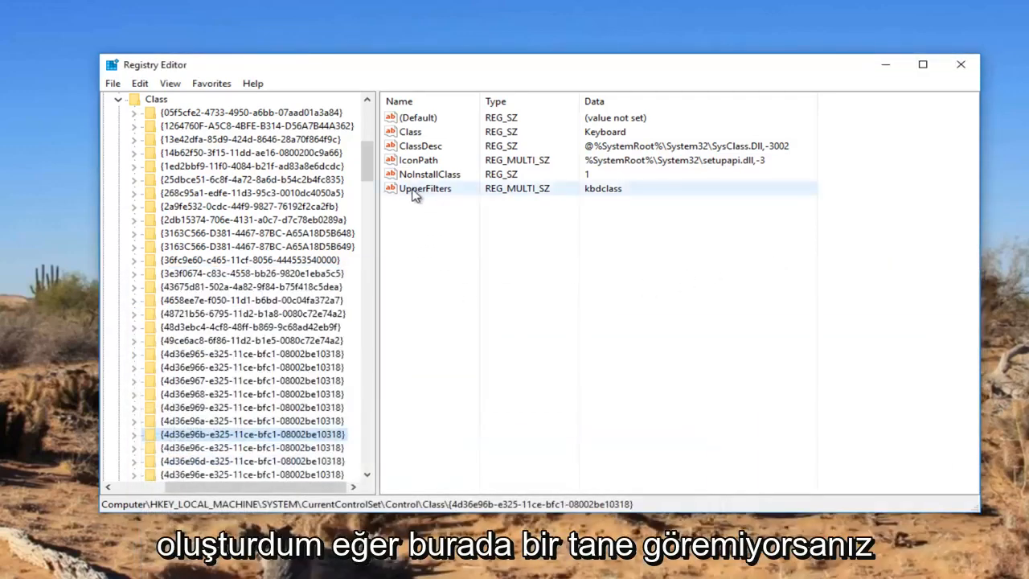
{"action": "right_click", "coordinate": [424, 188]}
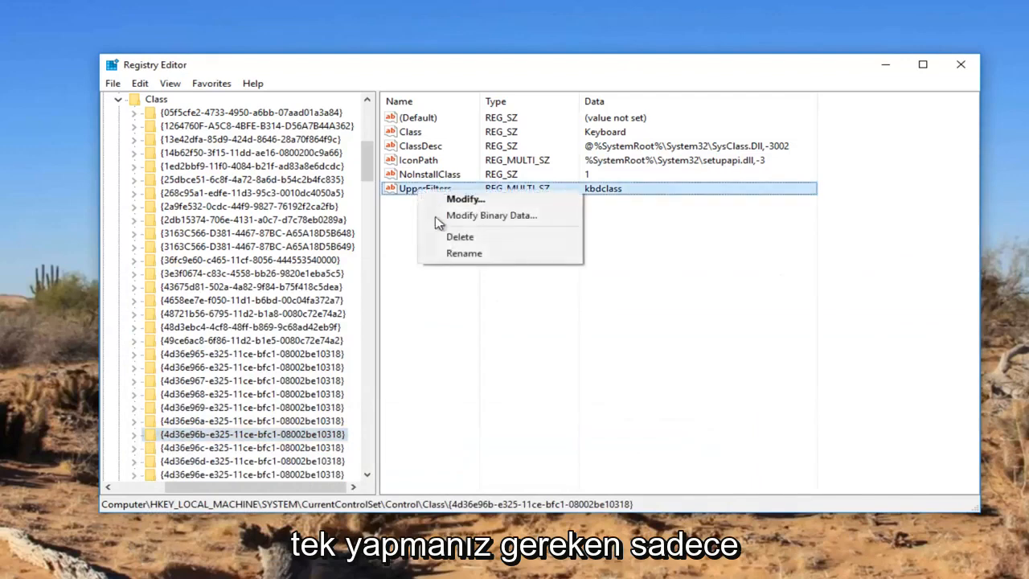
{"action": "left_click", "coordinate": [459, 236]}
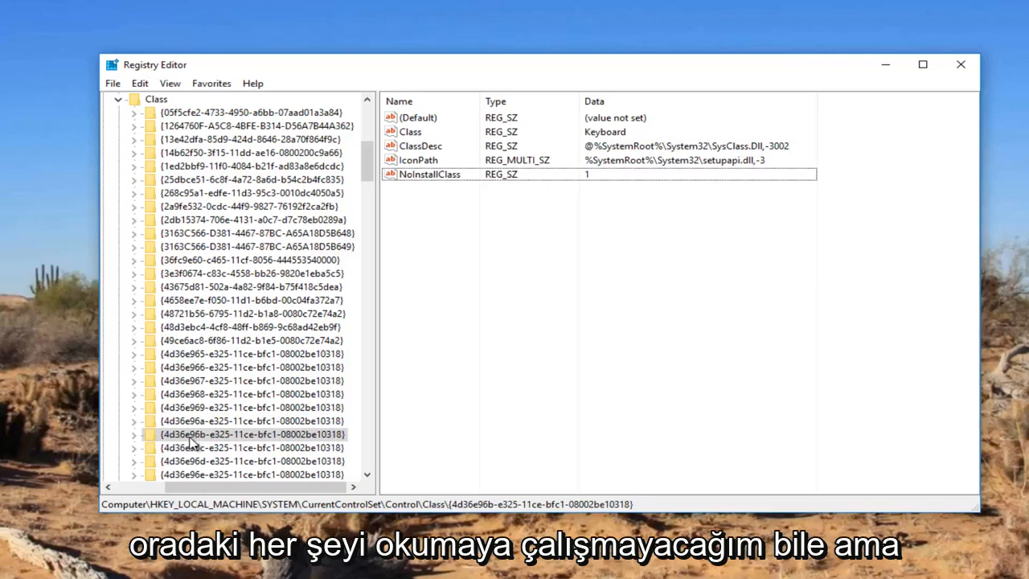
Step: Create a multi-string value named Upperfilters under the {4d36e96b-…} keyboard class key
{"action": "right_click", "coordinate": [249, 434]}
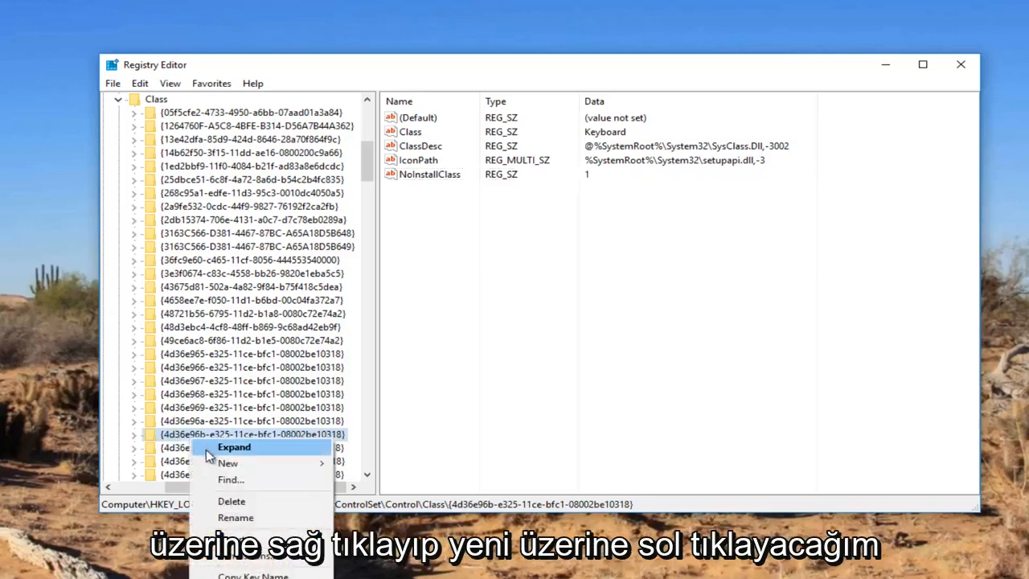
{"action": "left_click", "coordinate": [227, 462]}
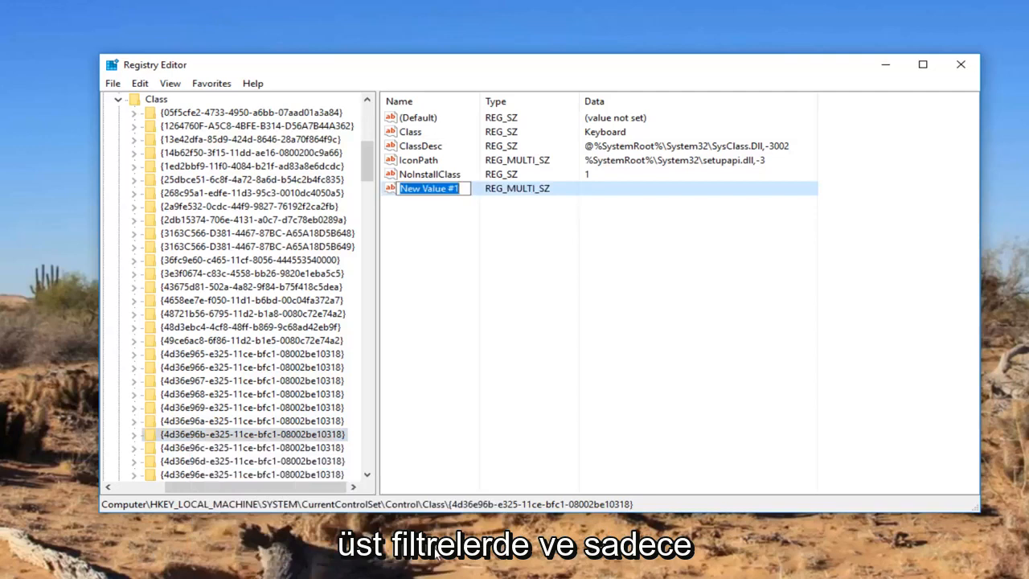
{"action": "type", "text": "Upperfilters"}
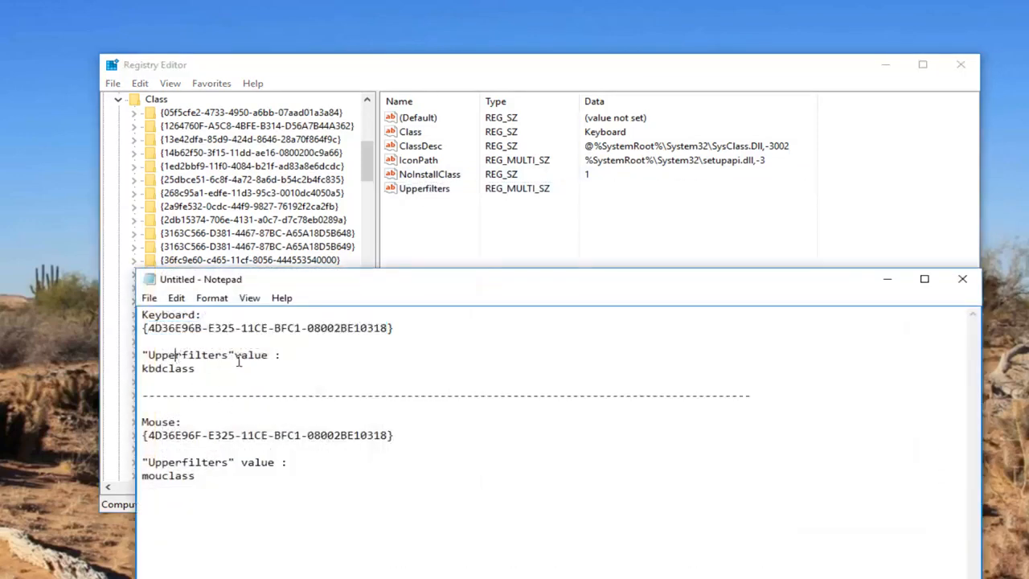
{"action": "mouse_move", "coordinate": [267, 354]}
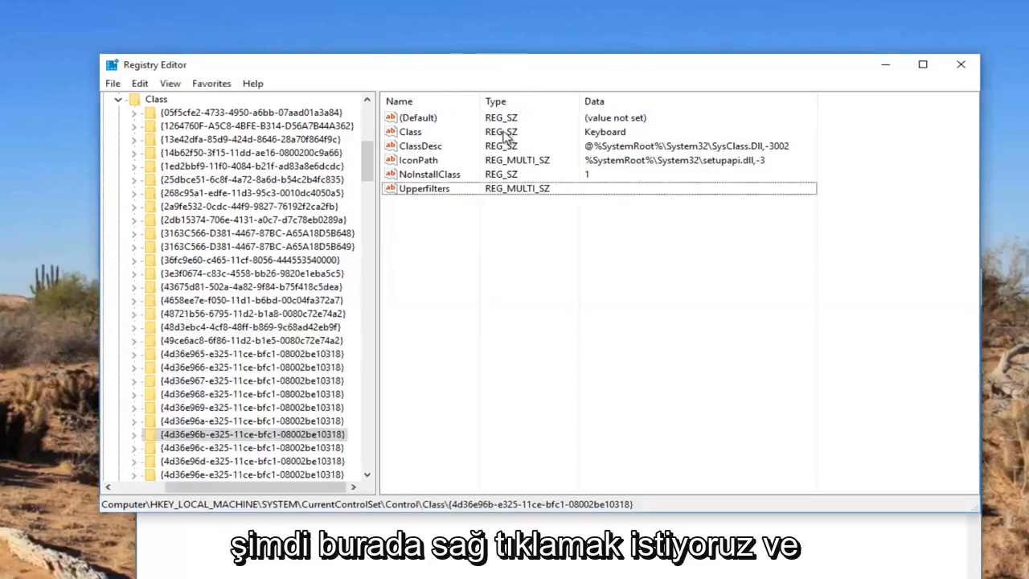
{"action": "right_click", "coordinate": [424, 188]}
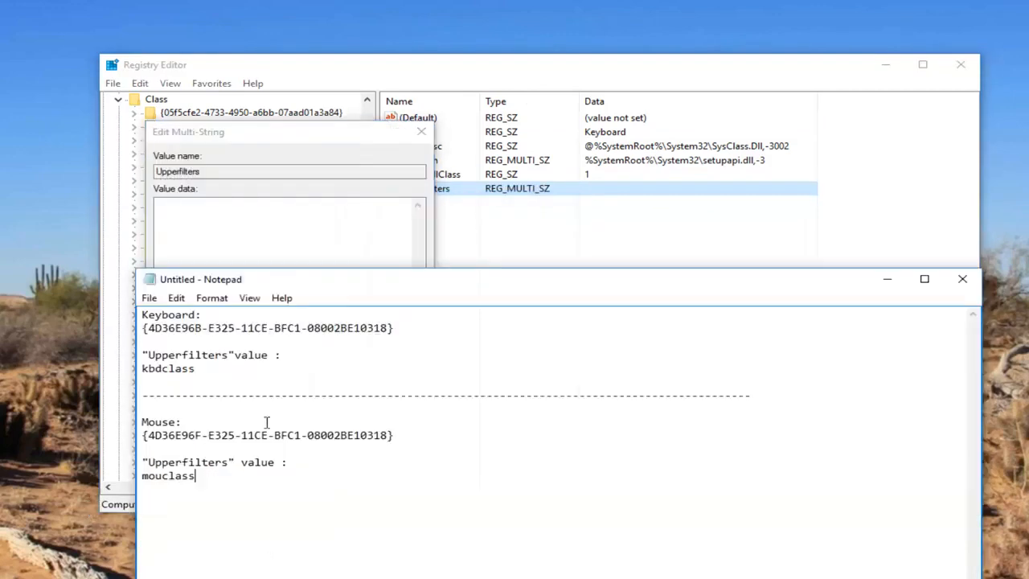
Step: Paste kbdclass as the Upperfilters data, accept the warning, and return to the Class key
{"action": "double_click", "coordinate": [167, 368]}
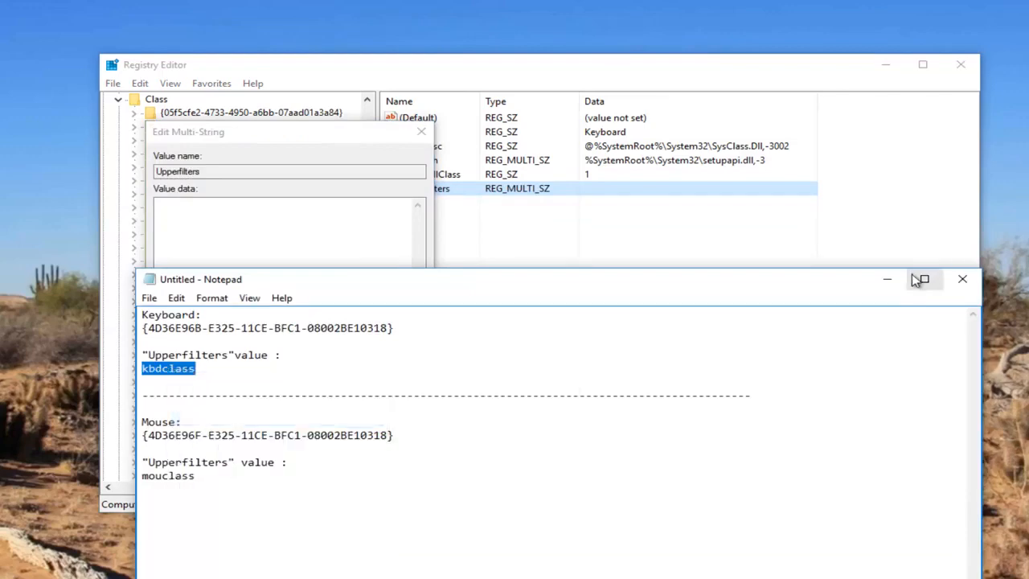
{"action": "right_click", "coordinate": [289, 233]}
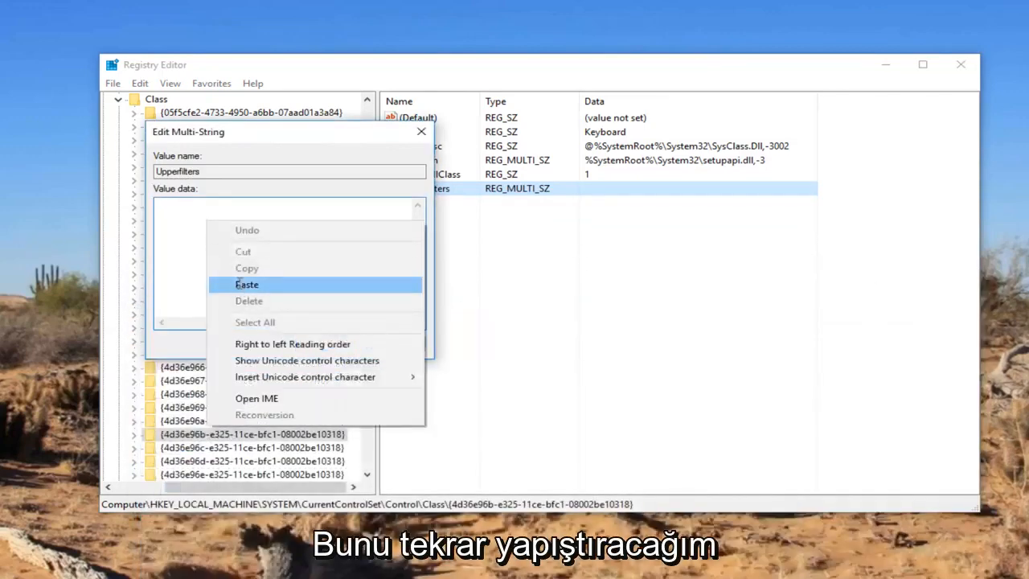
{"action": "left_click", "coordinate": [246, 284]}
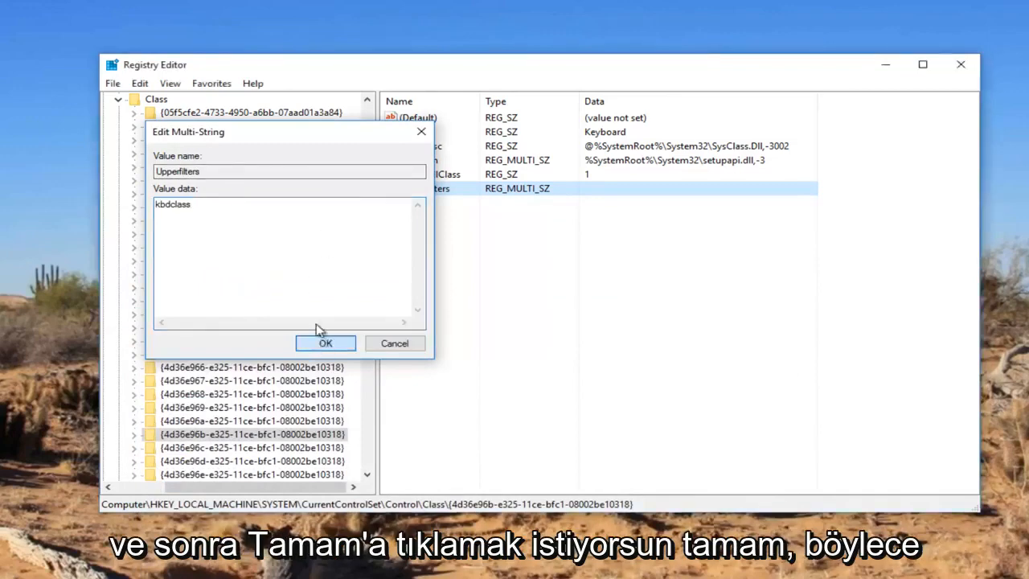
{"action": "left_click", "coordinate": [325, 342]}
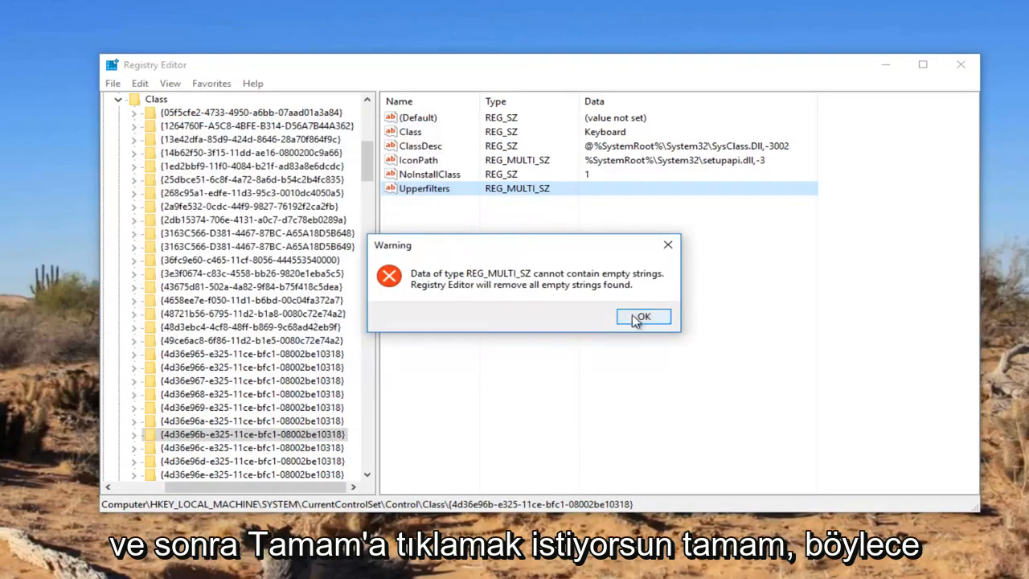
{"action": "left_click", "coordinate": [642, 316]}
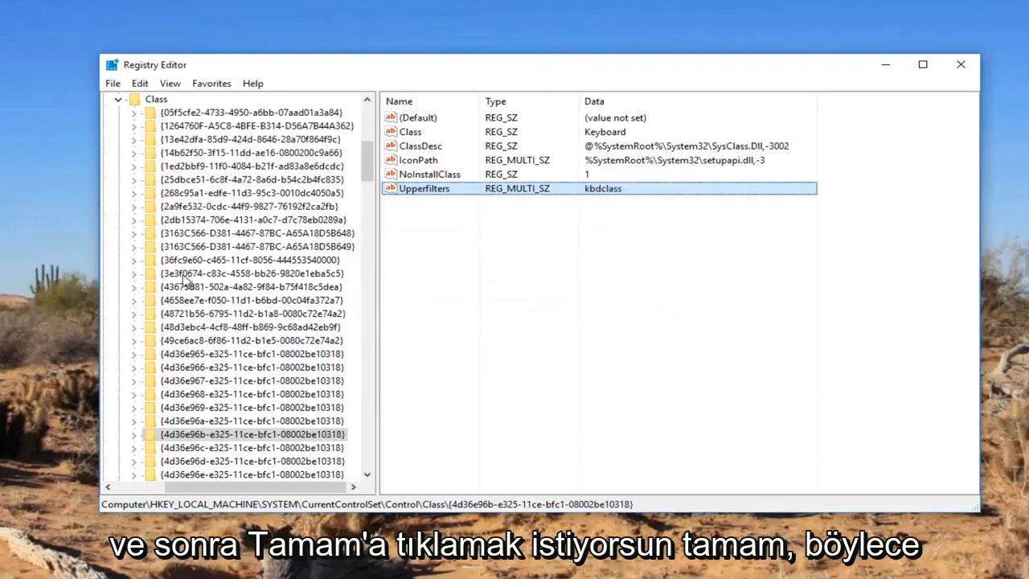
{"action": "left_click", "coordinate": [478, 269]}
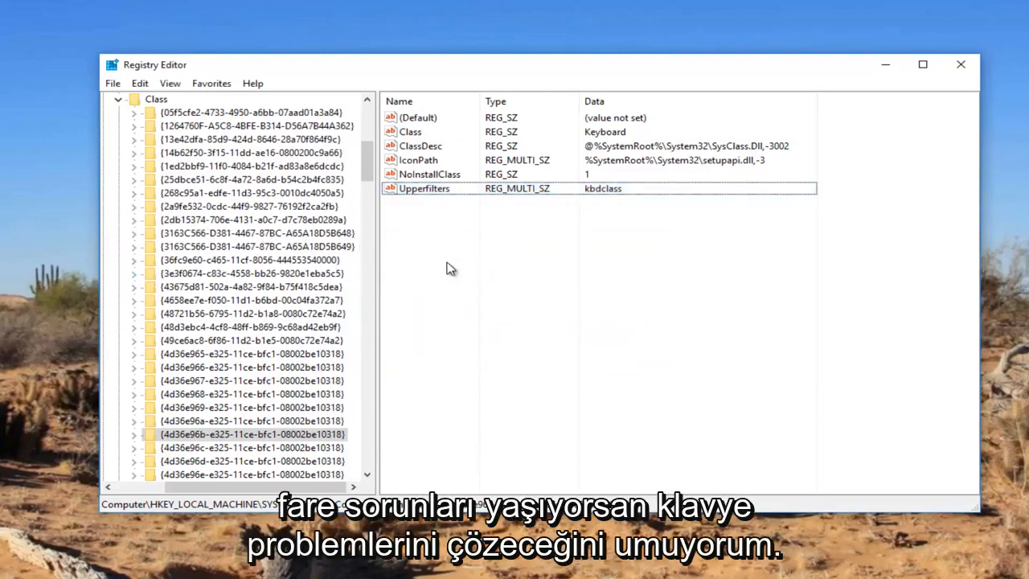
{"action": "left_click", "coordinate": [157, 98]}
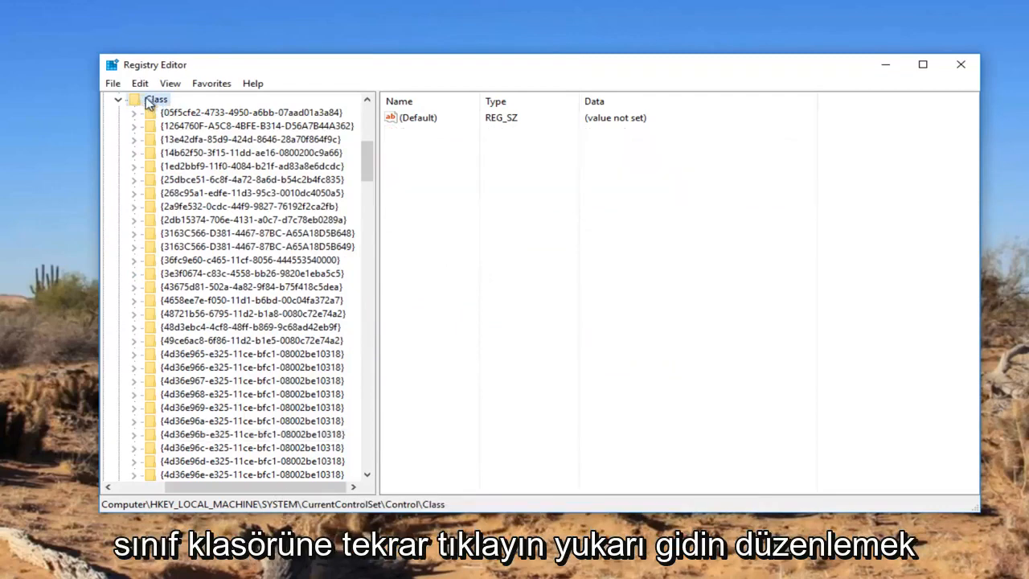
Step: Find the mouse class key {4d36e96f-e325-11ce-bfc1-08002be10318} via Edit > Find
{"action": "left_click", "coordinate": [139, 83]}
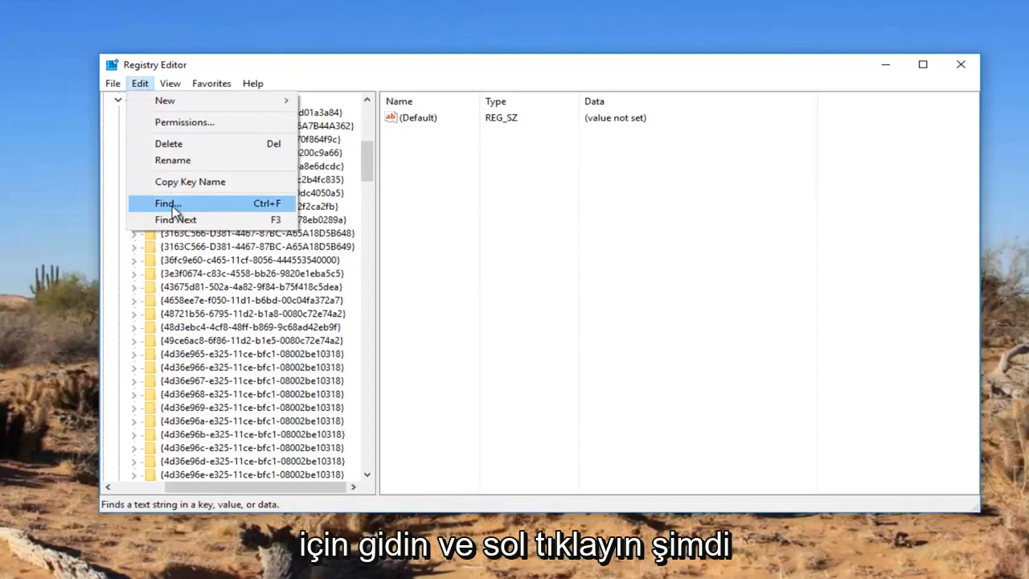
{"action": "left_click", "coordinate": [167, 202]}
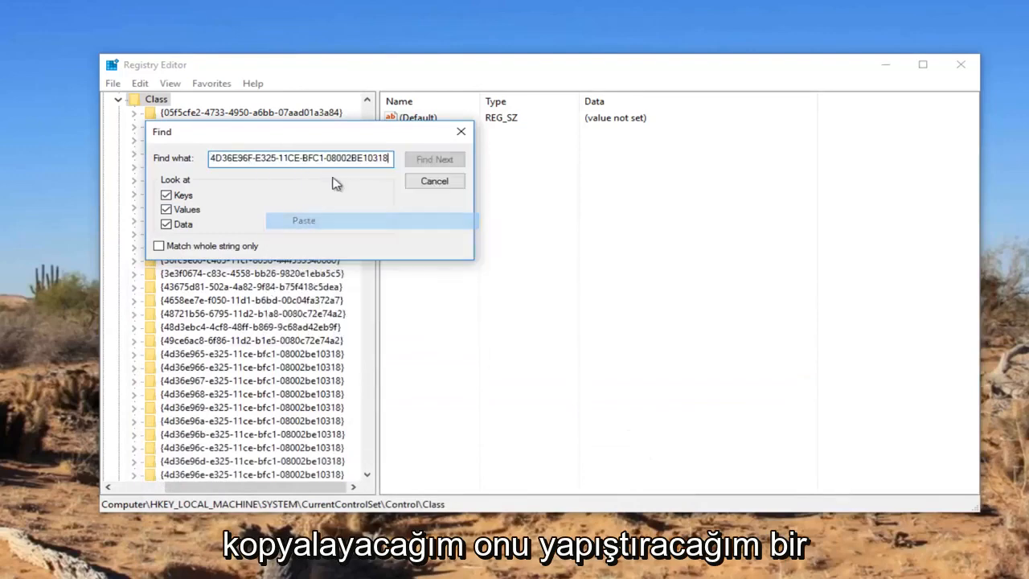
{"action": "left_click", "coordinate": [434, 158]}
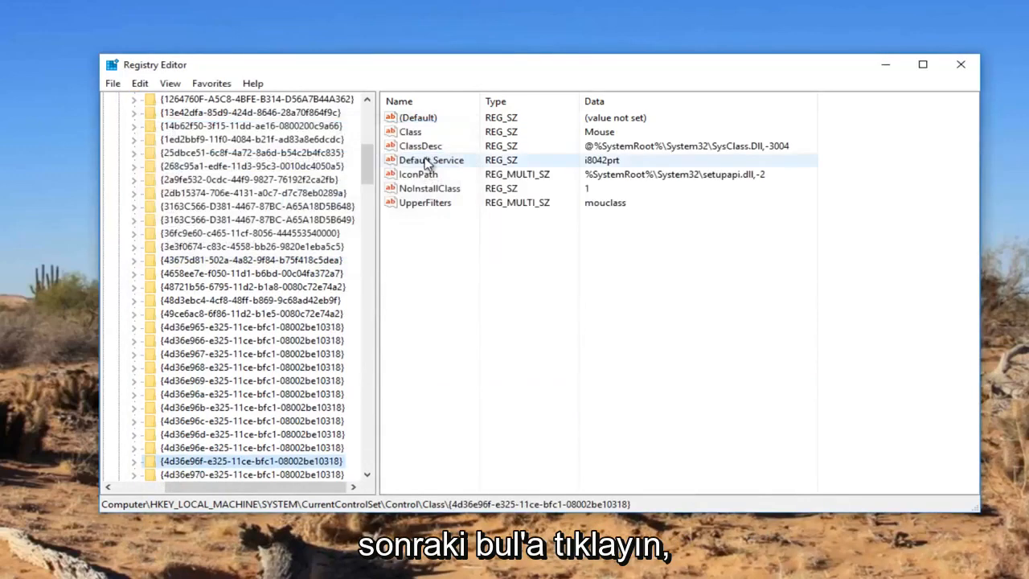
{"action": "scroll", "scroll_direction": "down", "scroll_amount": 3}
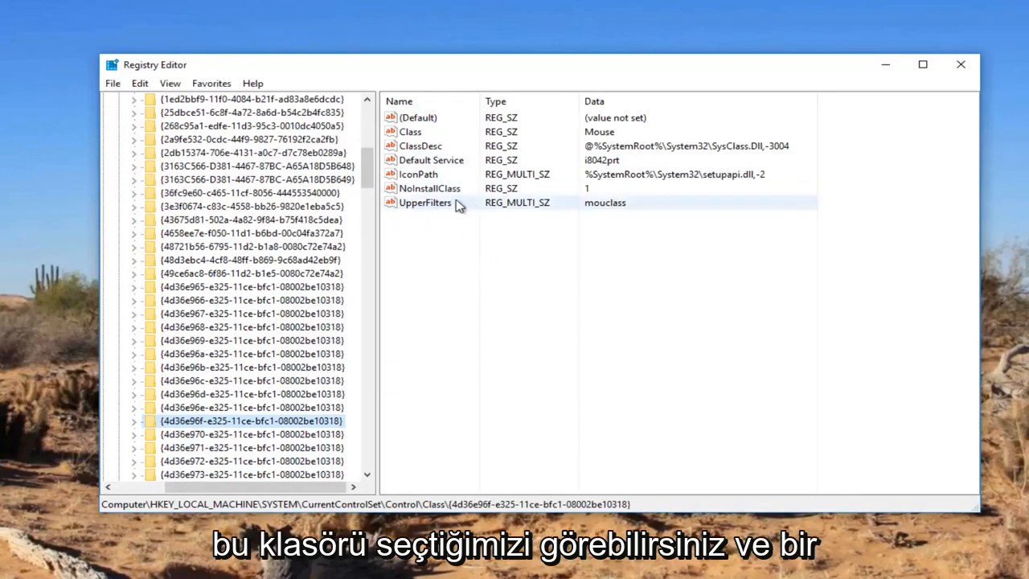
Step: Select the mouse key's existing UpperFilters value and grab the Upperfilters name from the notes
{"action": "left_click", "coordinate": [424, 202]}
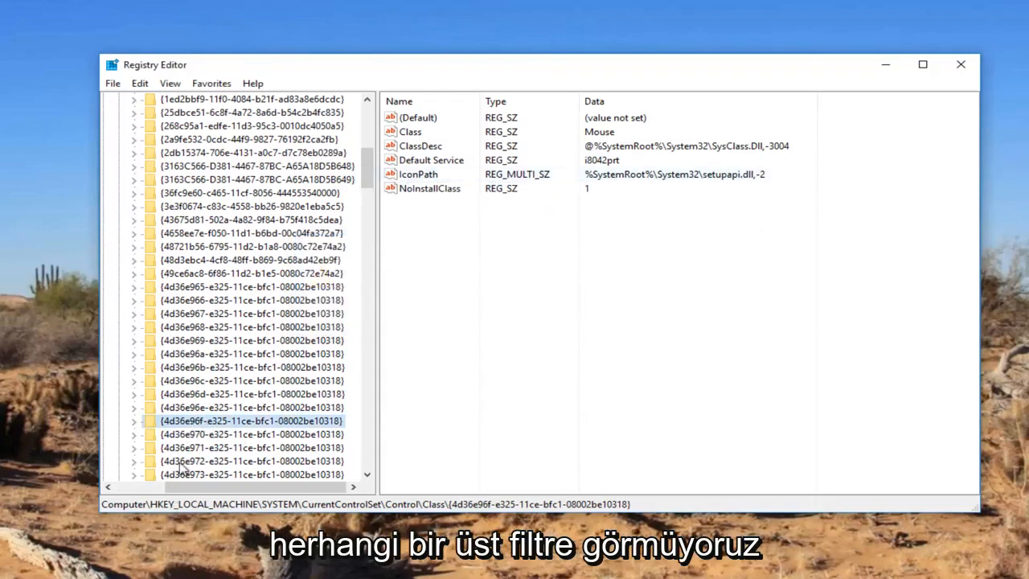
{"action": "mouse_move", "coordinate": [491, 217]}
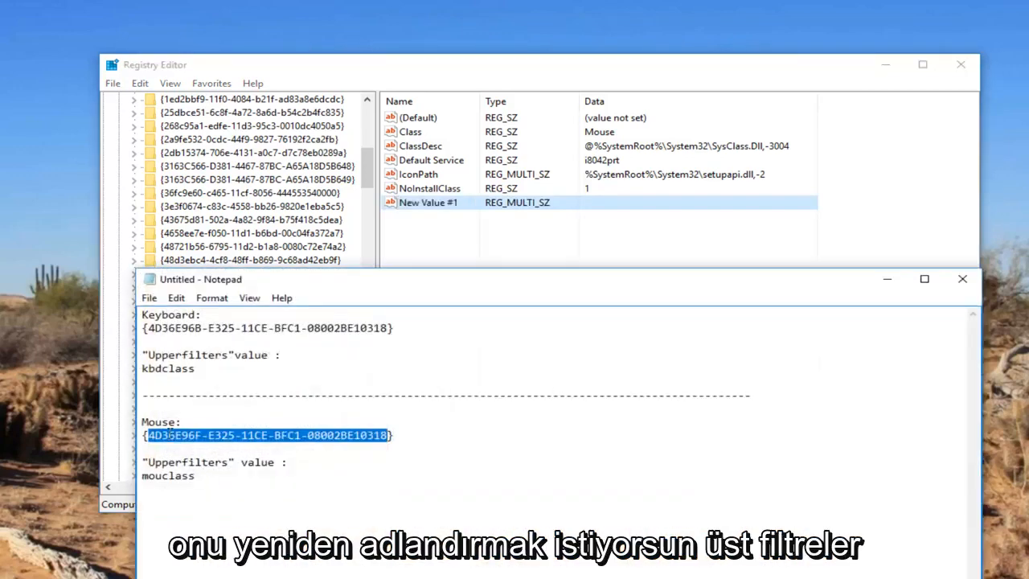
{"action": "double_click", "coordinate": [187, 462]}
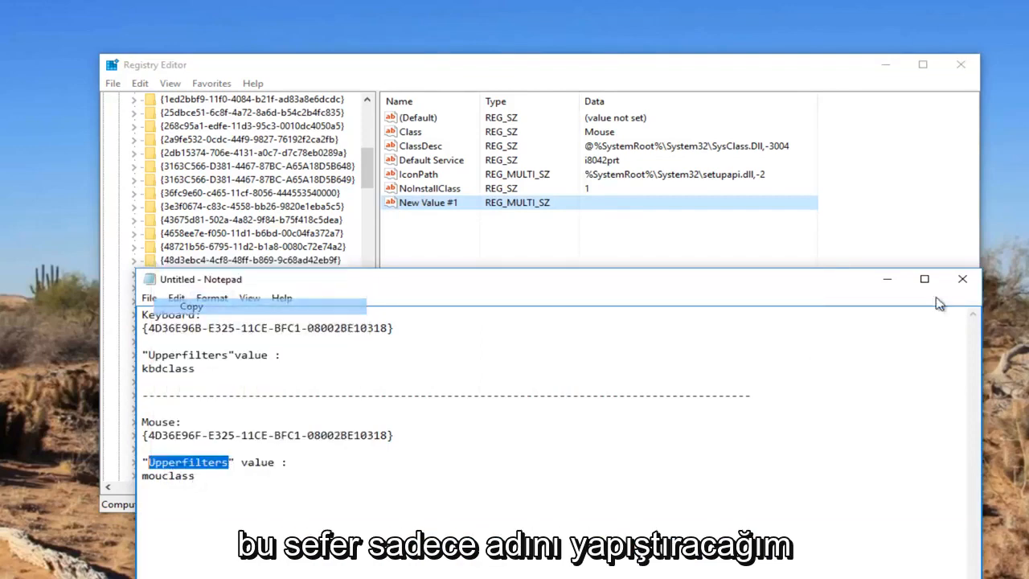
Step: Rename New Value #1 to Upperfilters and copy mouclass from the notes
{"action": "right_click", "coordinate": [429, 202]}
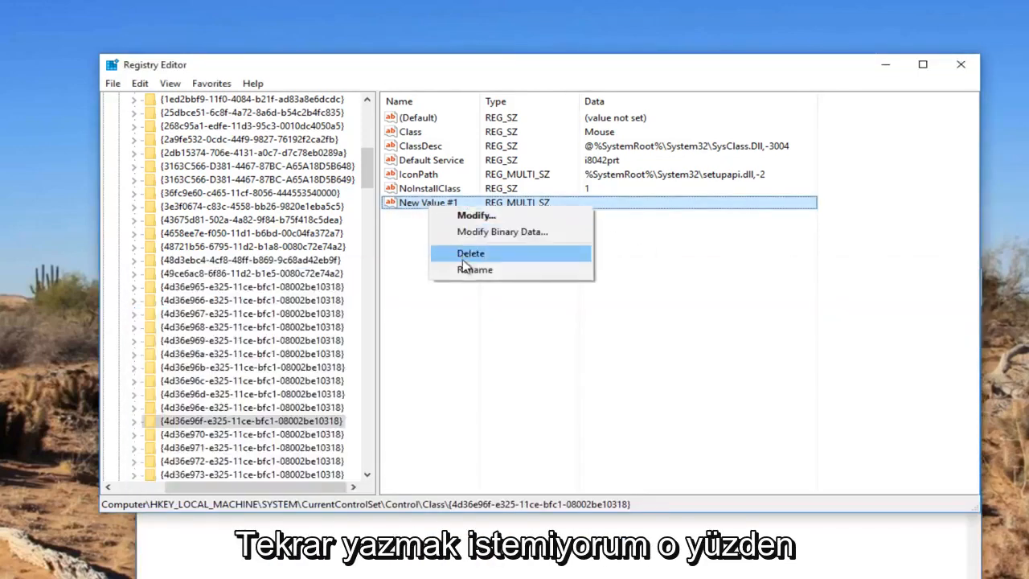
{"action": "left_click", "coordinate": [475, 269]}
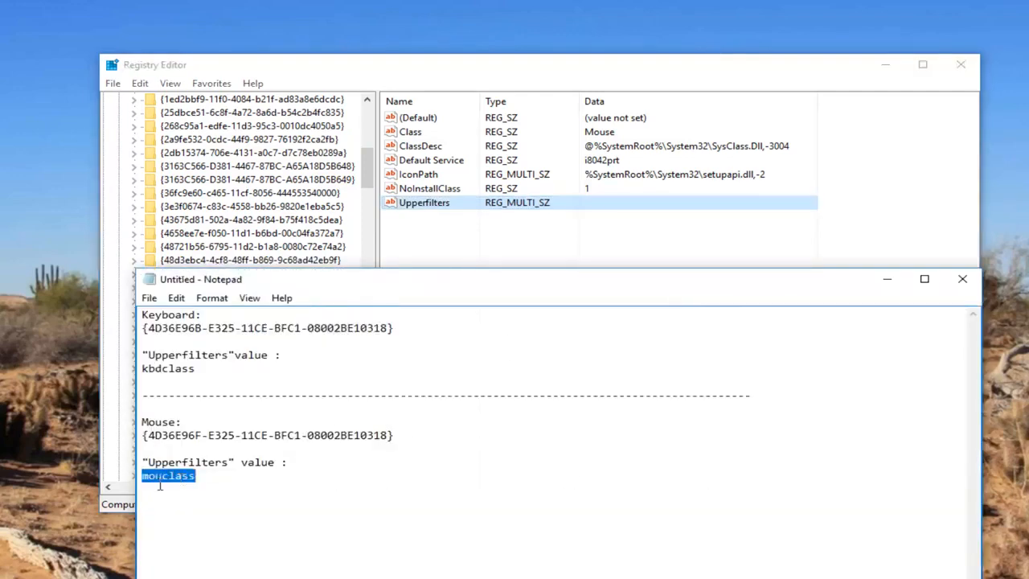
{"action": "right_click", "coordinate": [168, 475]}
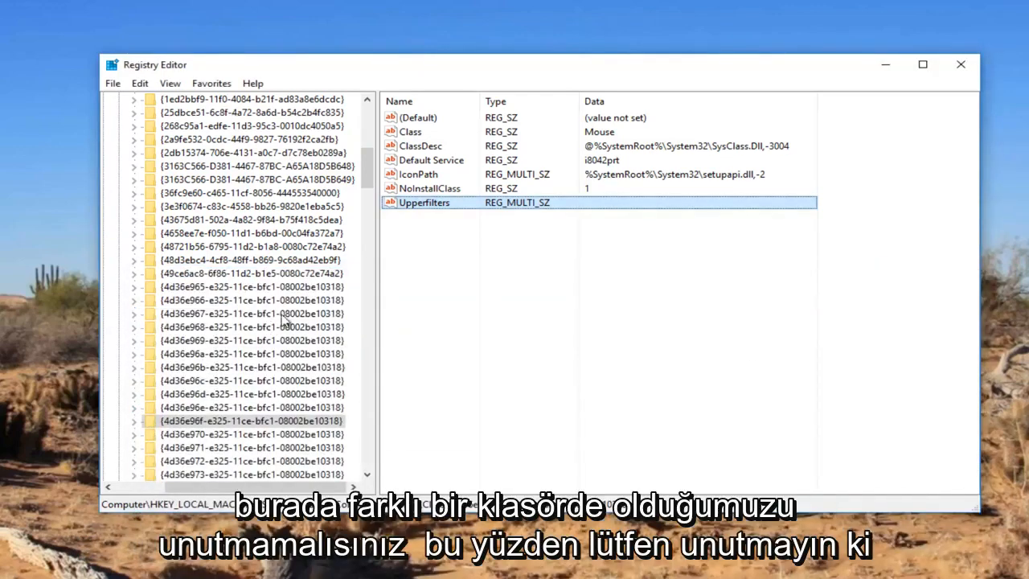
{"action": "mouse_move", "coordinate": [245, 375]}
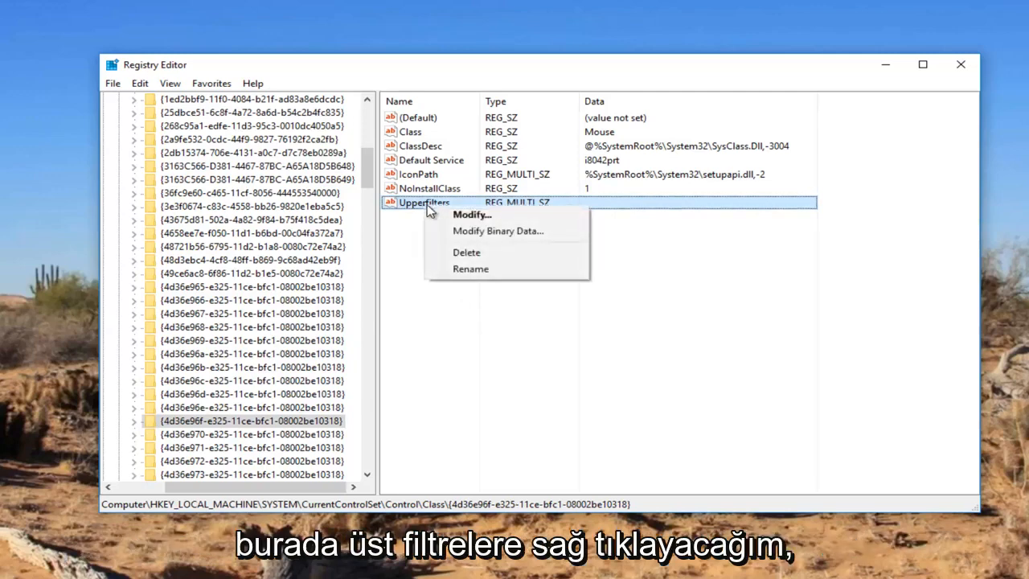
Step: Save mouclass as the Upperfilters data, accept the warning, and close Registry Editor
{"action": "left_click", "coordinate": [472, 214]}
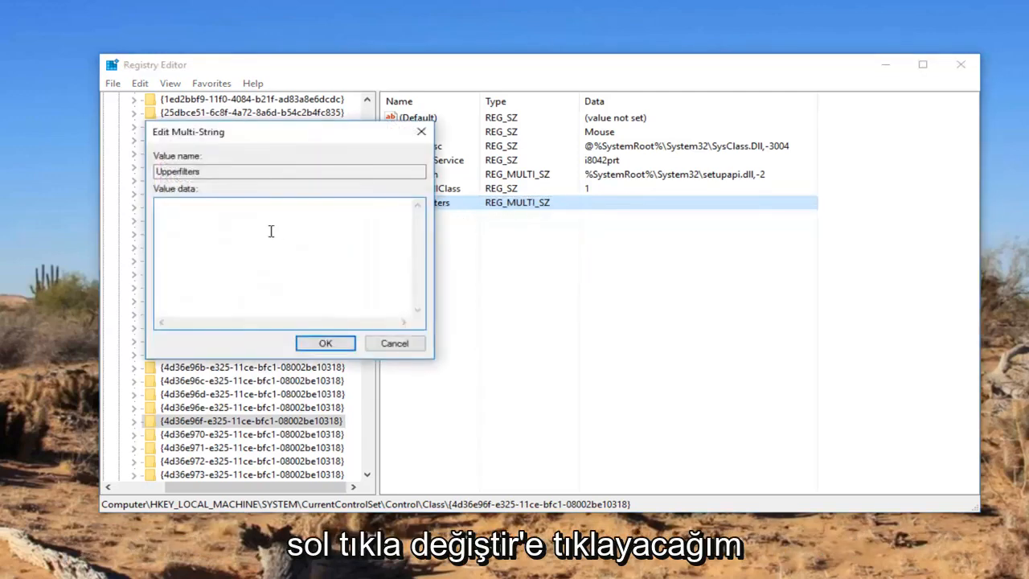
{"action": "type", "text": "mouclass"}
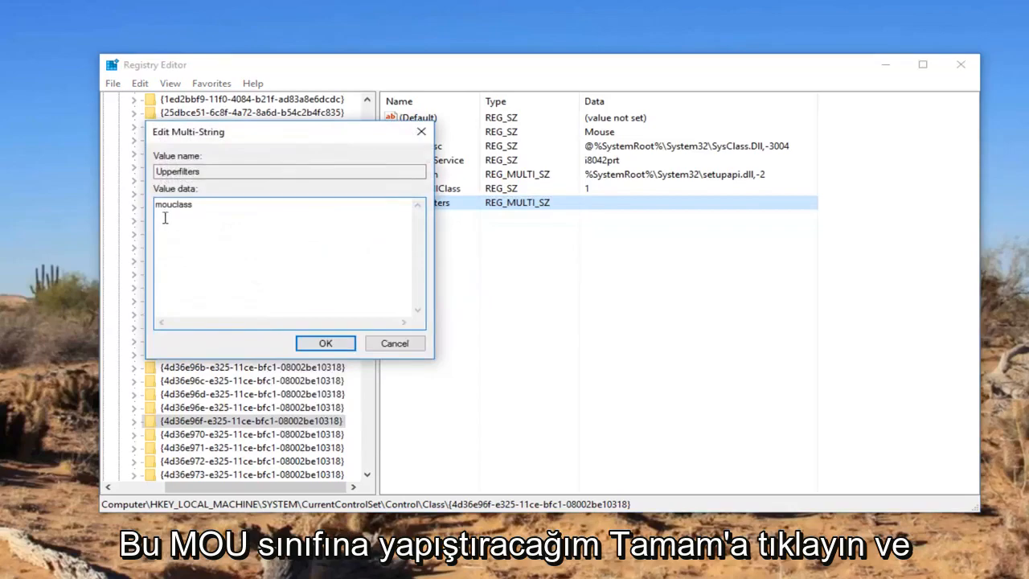
{"action": "left_click", "coordinate": [325, 343]}
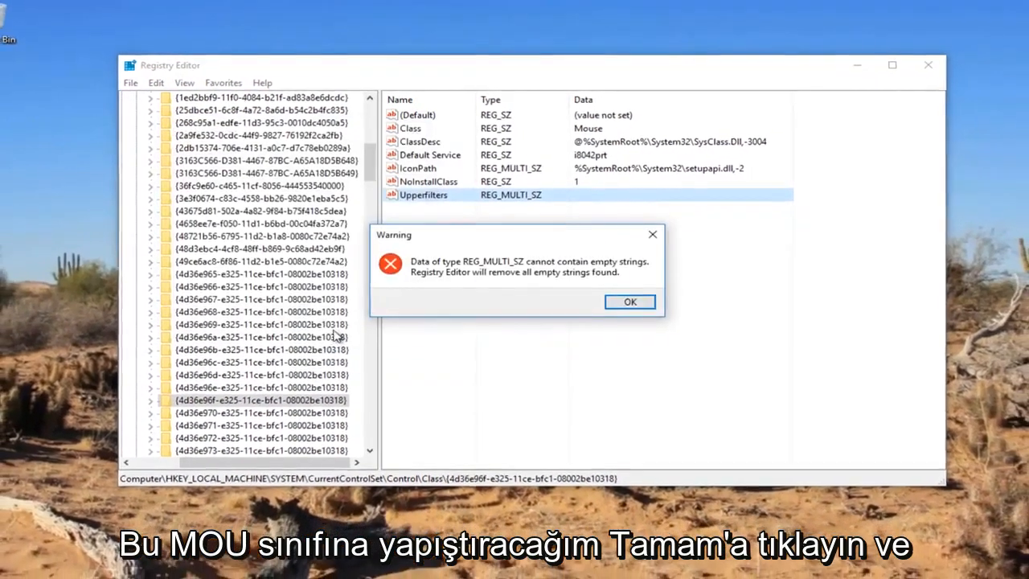
{"action": "left_click", "coordinate": [629, 302]}
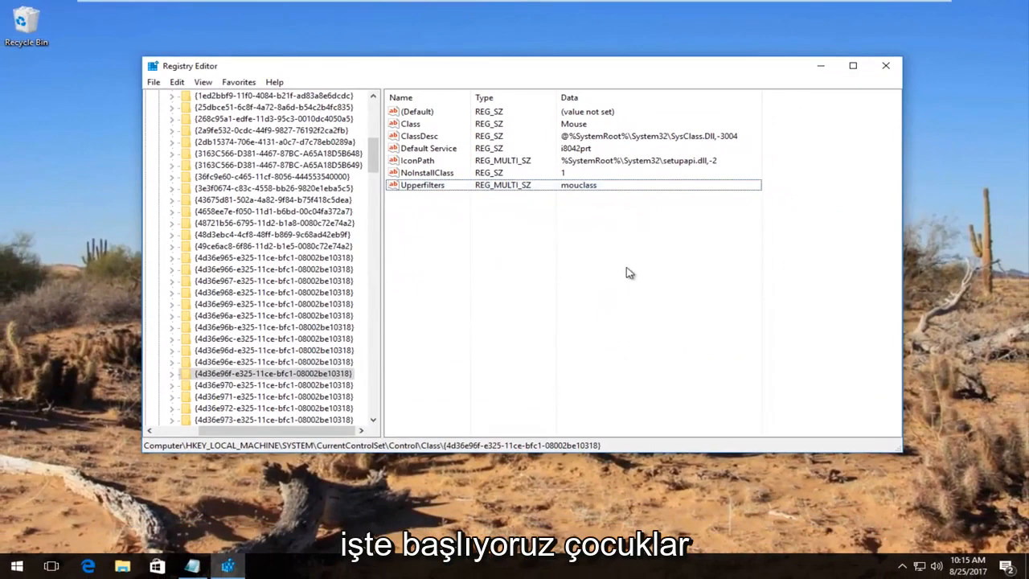
{"action": "mouse_move", "coordinate": [540, 272]}
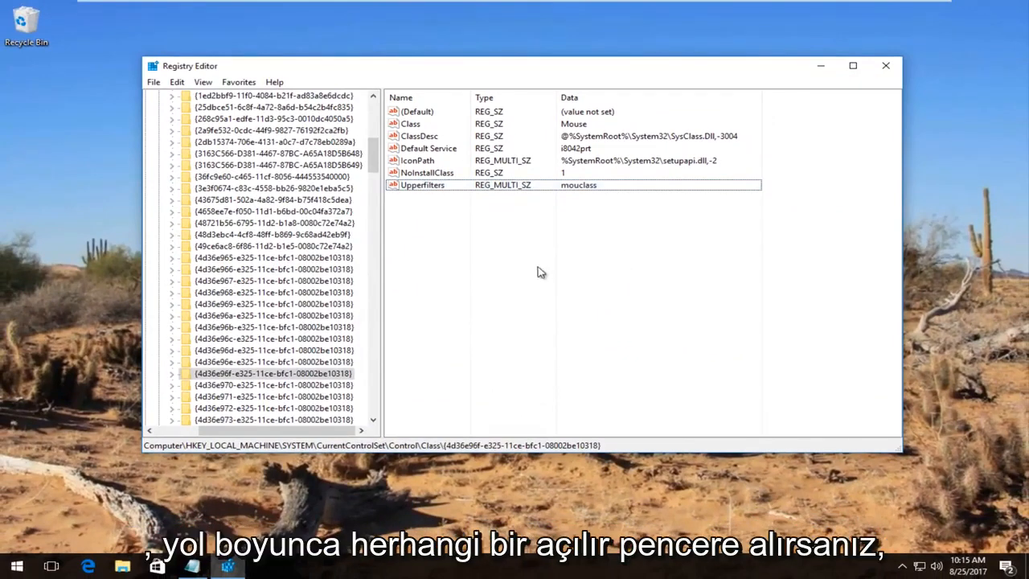
{"action": "mouse_move", "coordinate": [497, 253]}
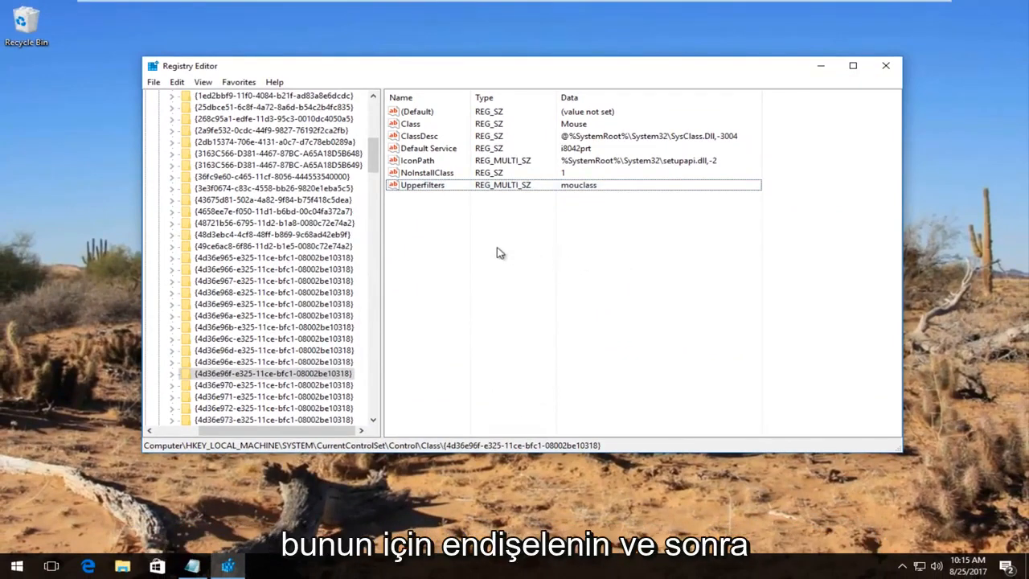
{"action": "mouse_move", "coordinate": [872, 88]}
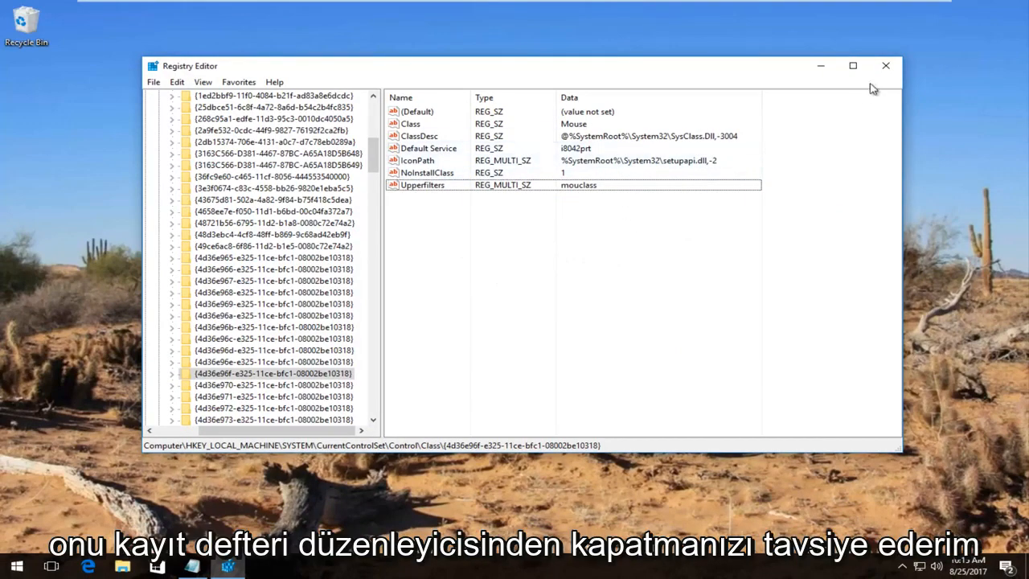
{"action": "left_click", "coordinate": [885, 65]}
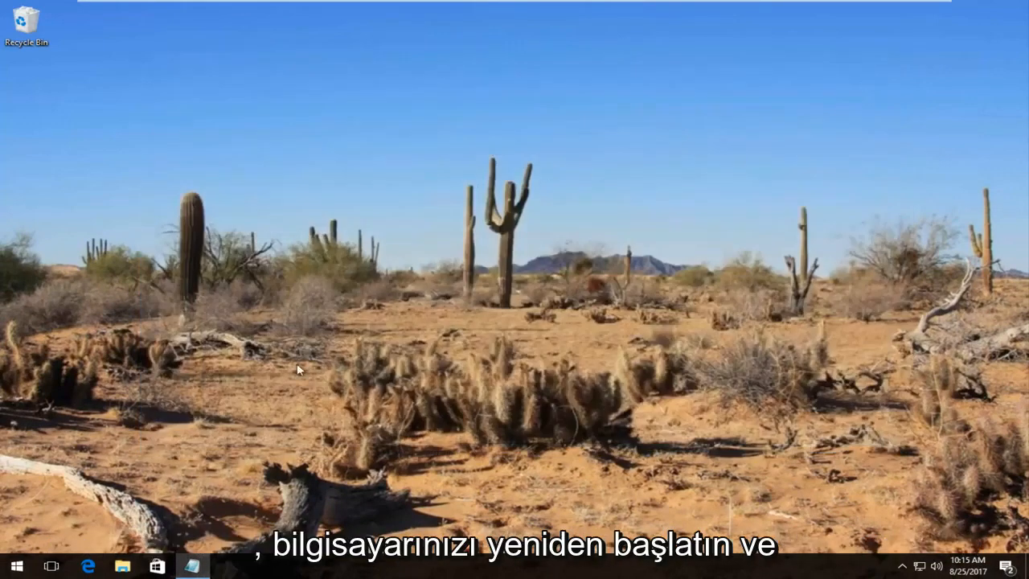